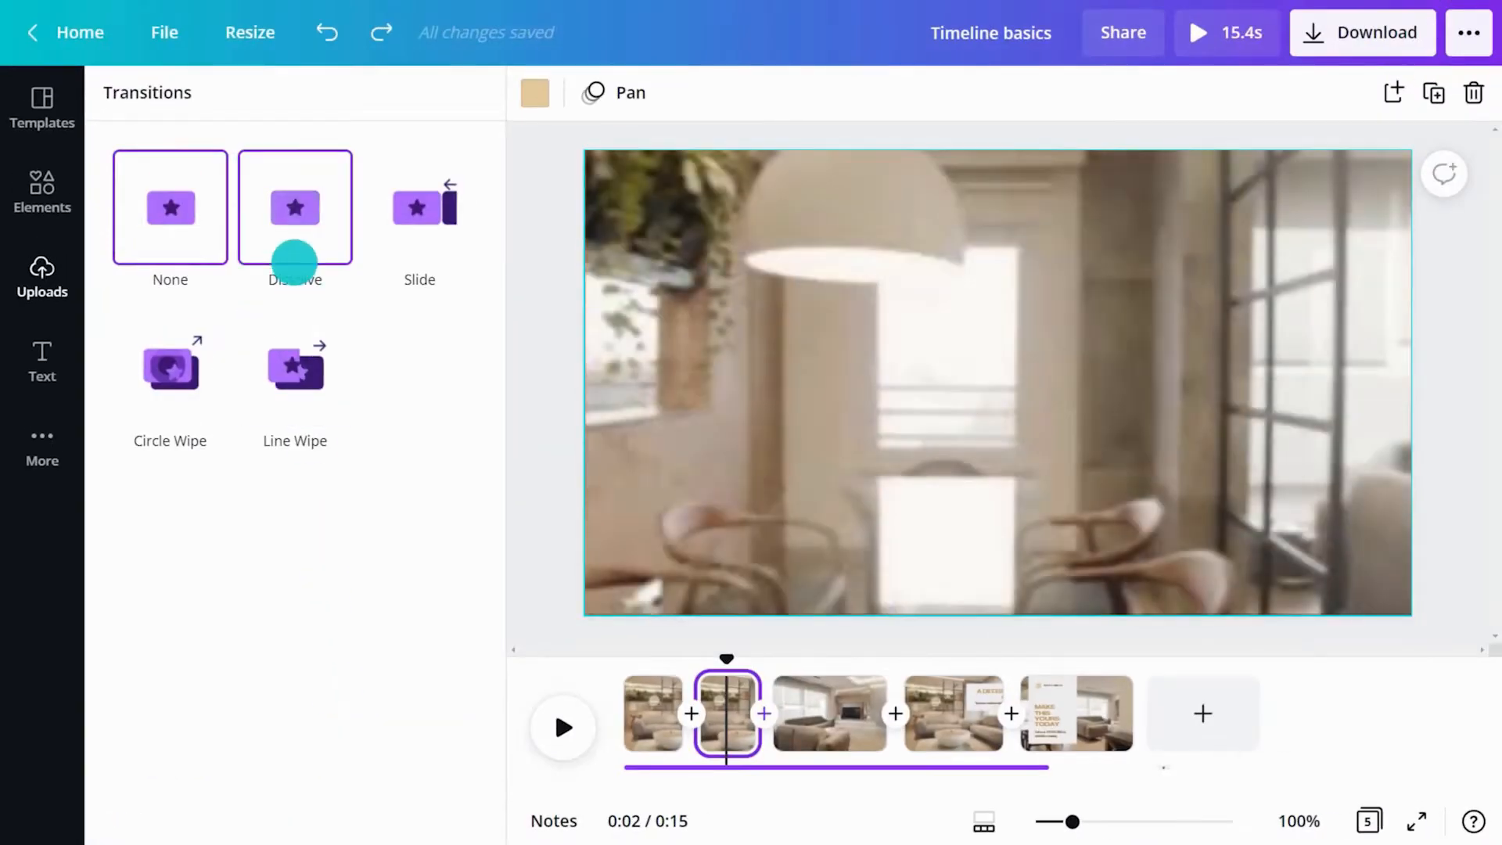
Preview circle and line wipes, apply Slide, and set its direction to left.
left_click(170, 368)
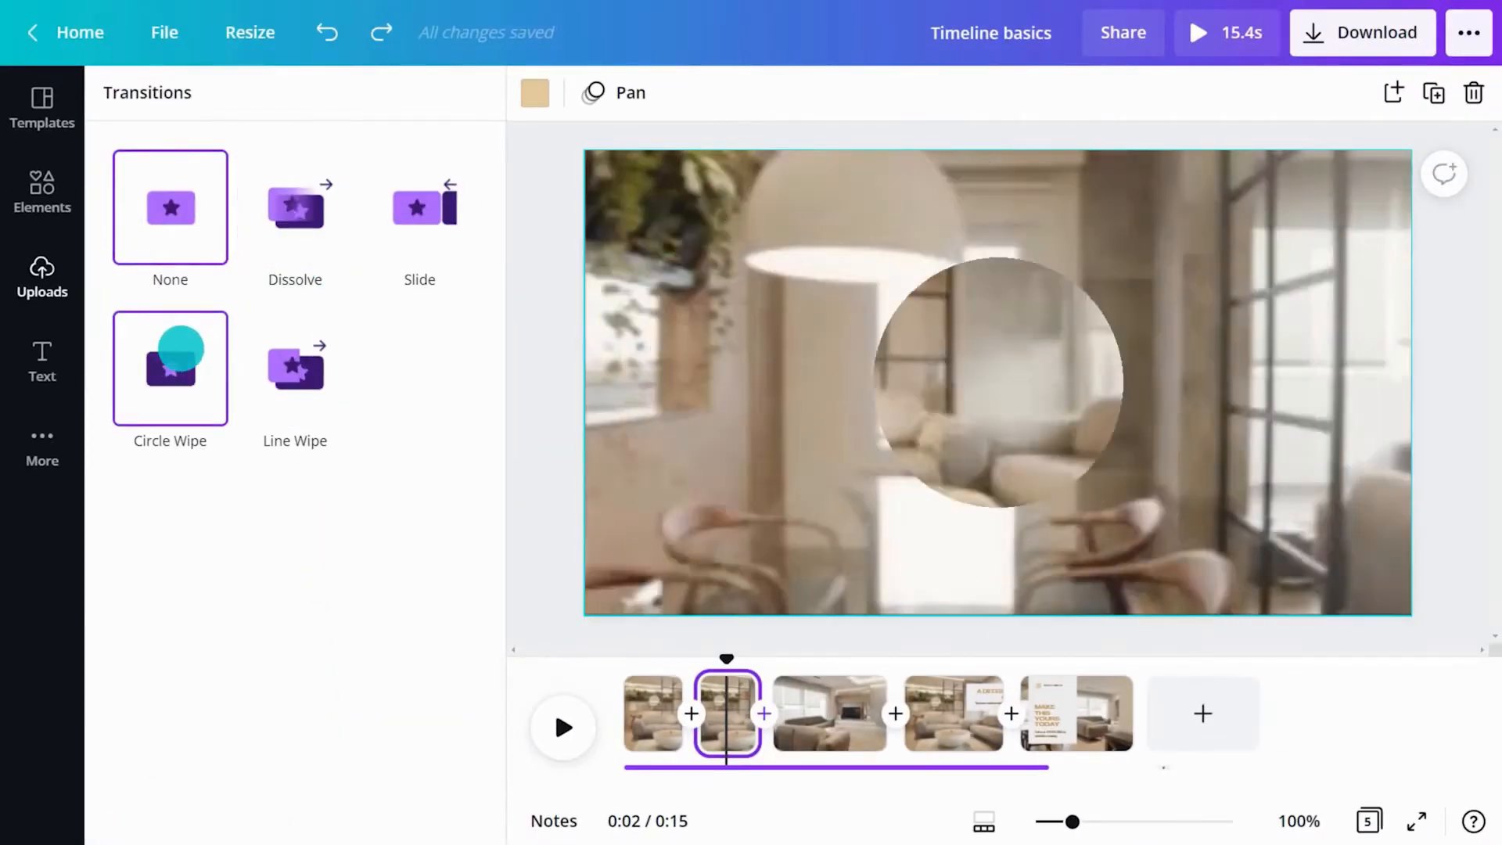
left_click(295, 369)
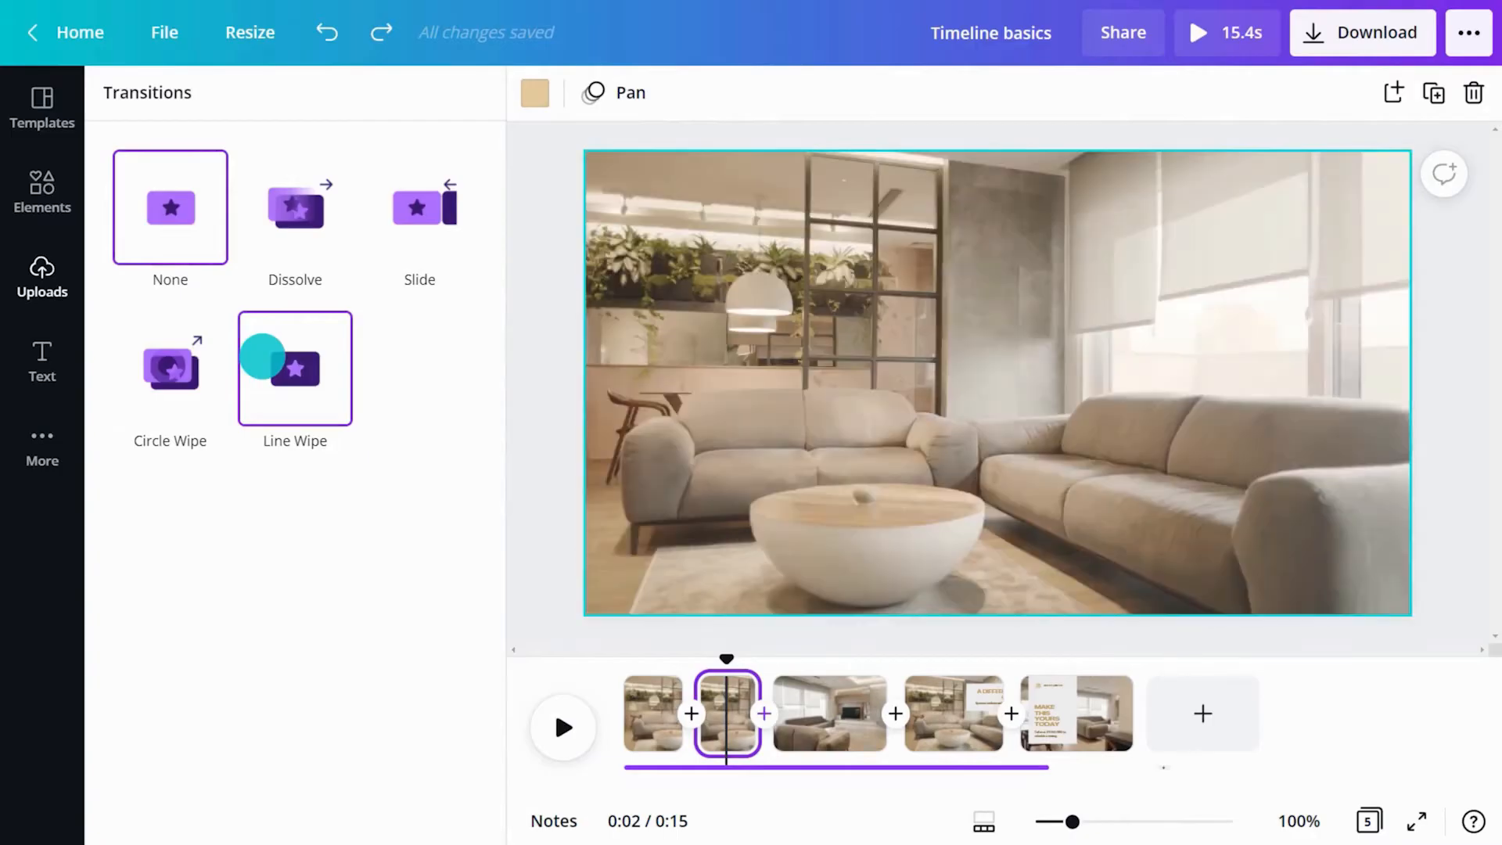
left_click(419, 209)
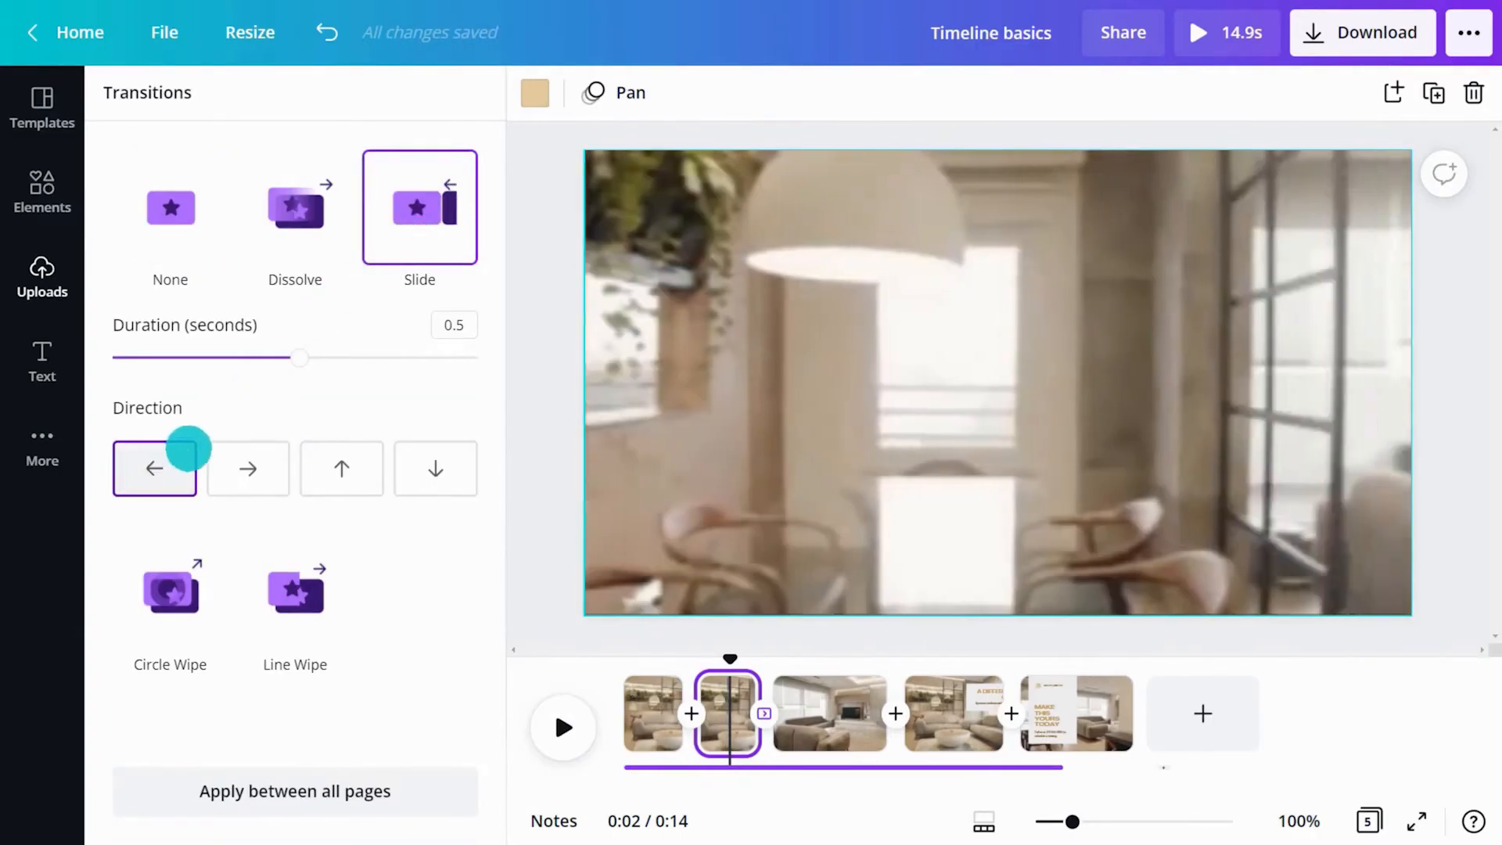
left_click_drag(301, 358, 476, 358)
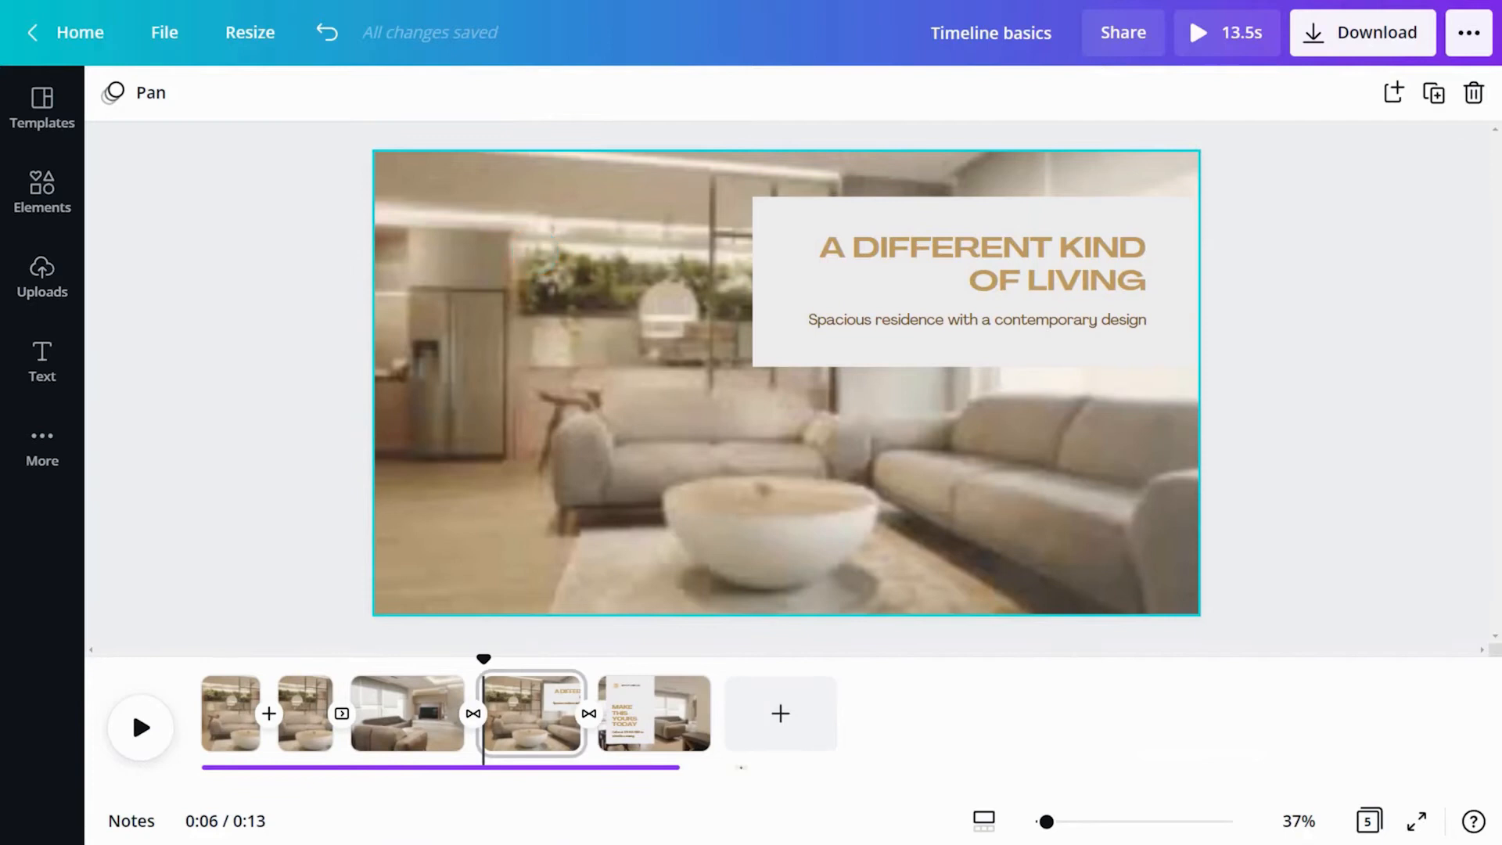
Select the headline text block and copy it onto the third footage scene.
left_click(326, 31)
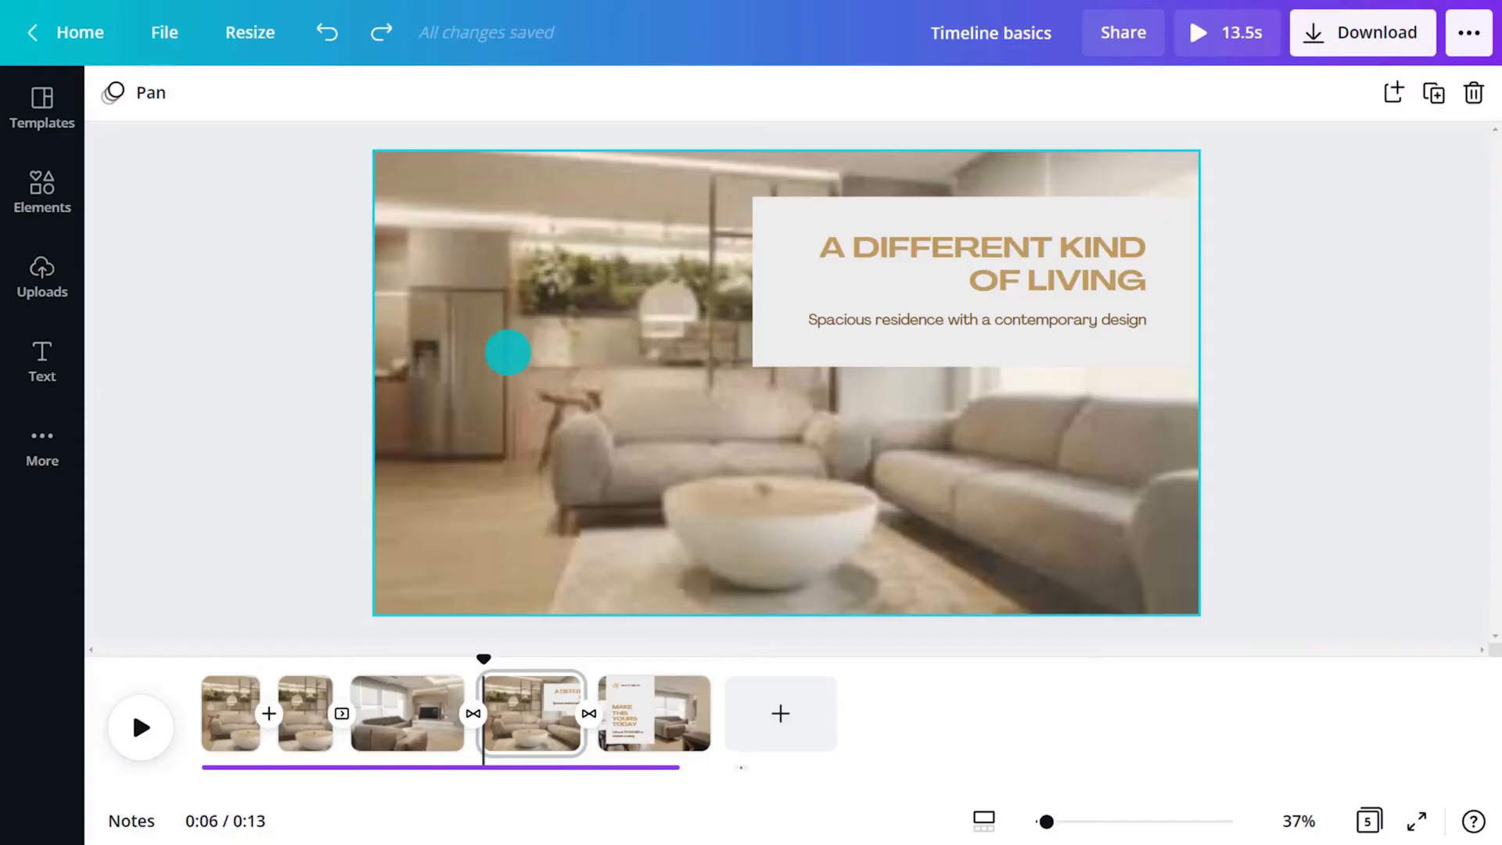
left_click(406, 713)
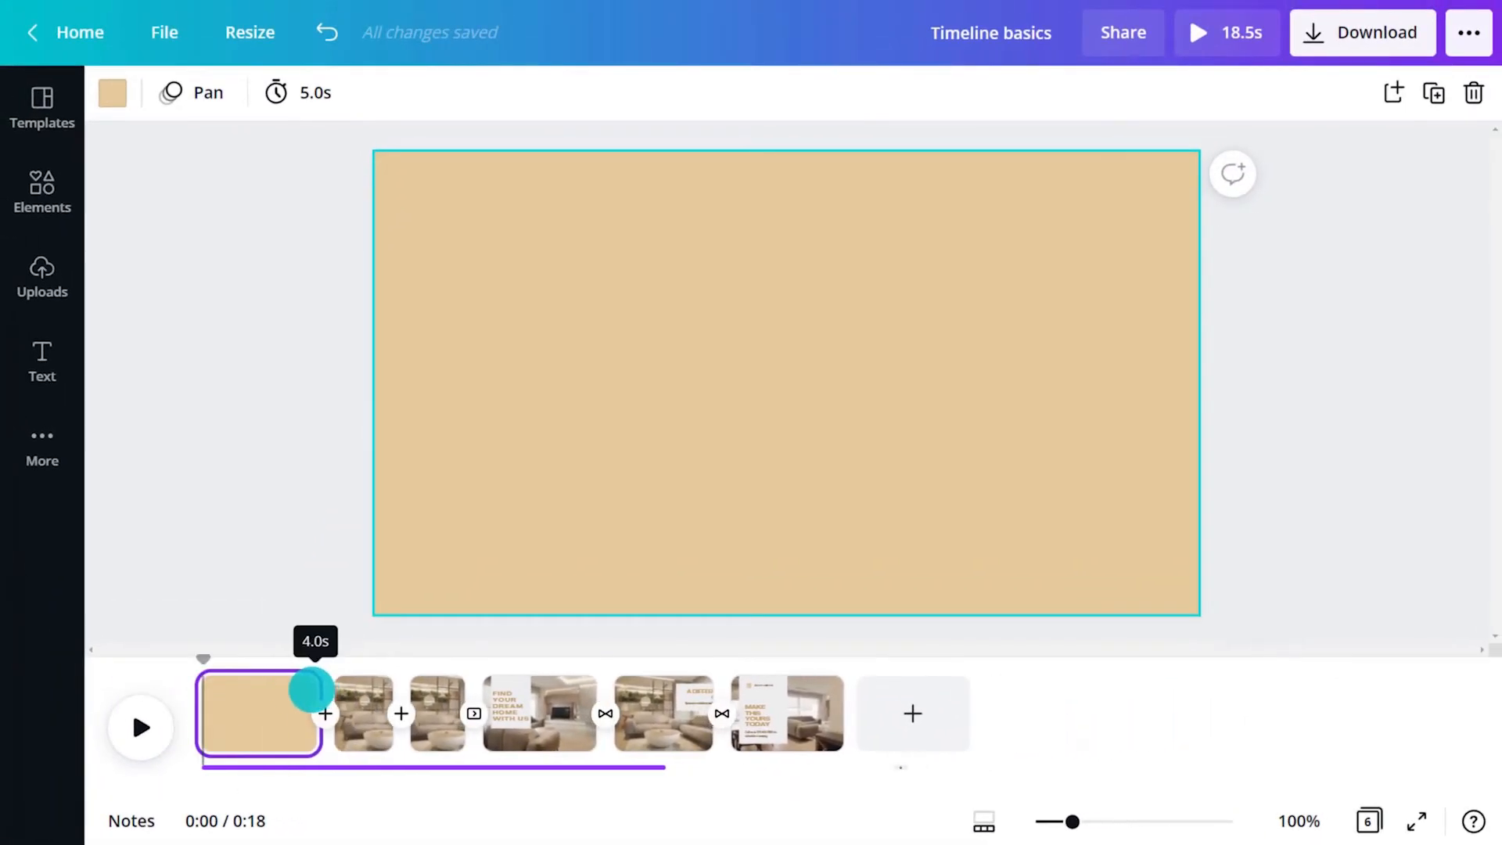
Trim the blank tan intro page to 4.0 seconds.
left_click_drag(311, 692, 273, 692)
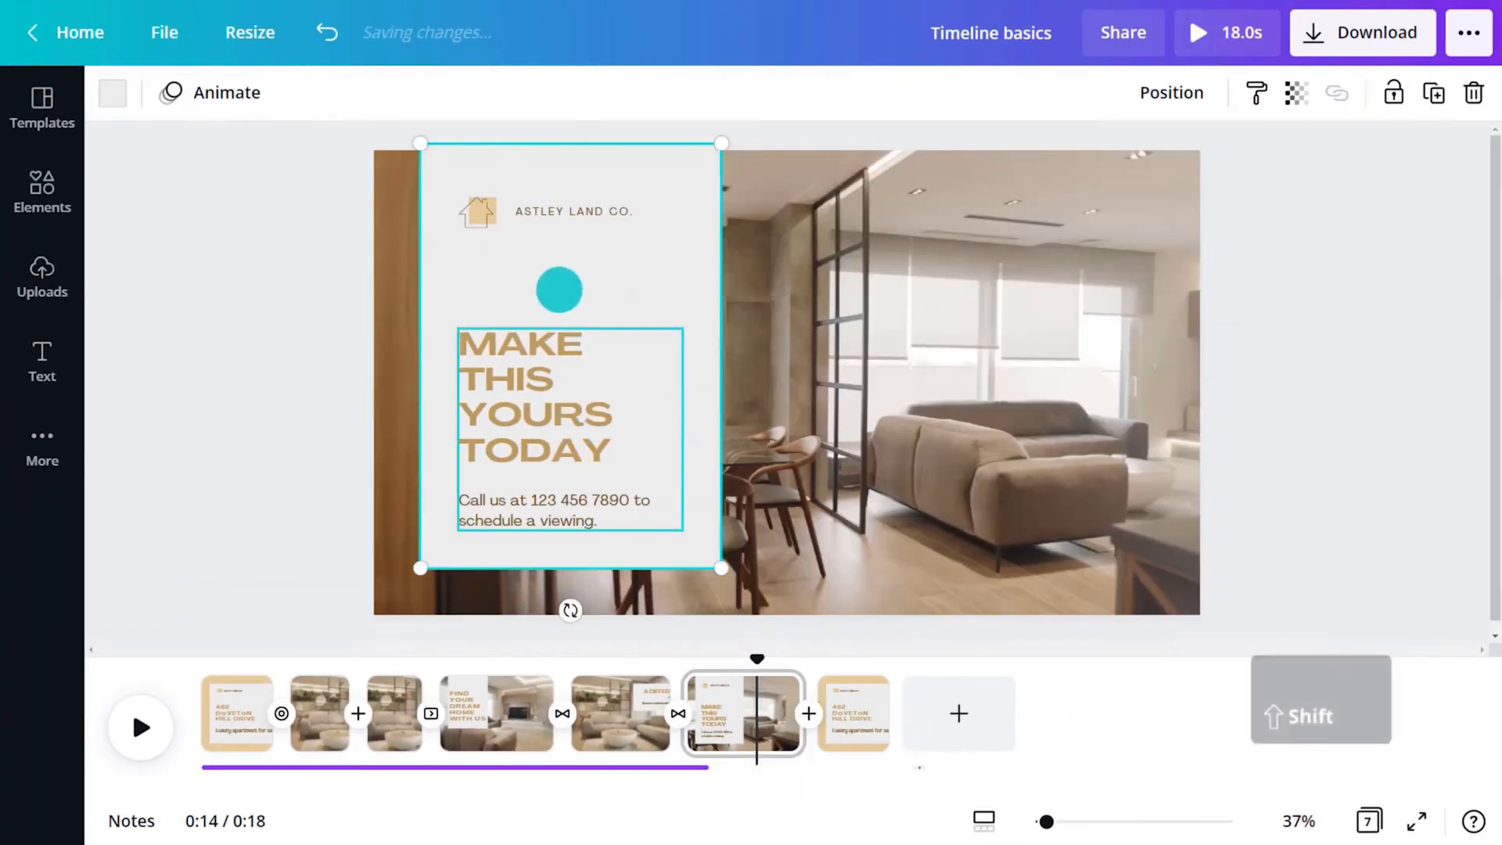
Select the MAKE THIS YOURS TODAY text card elements on the last scene.
left_click(853, 713)
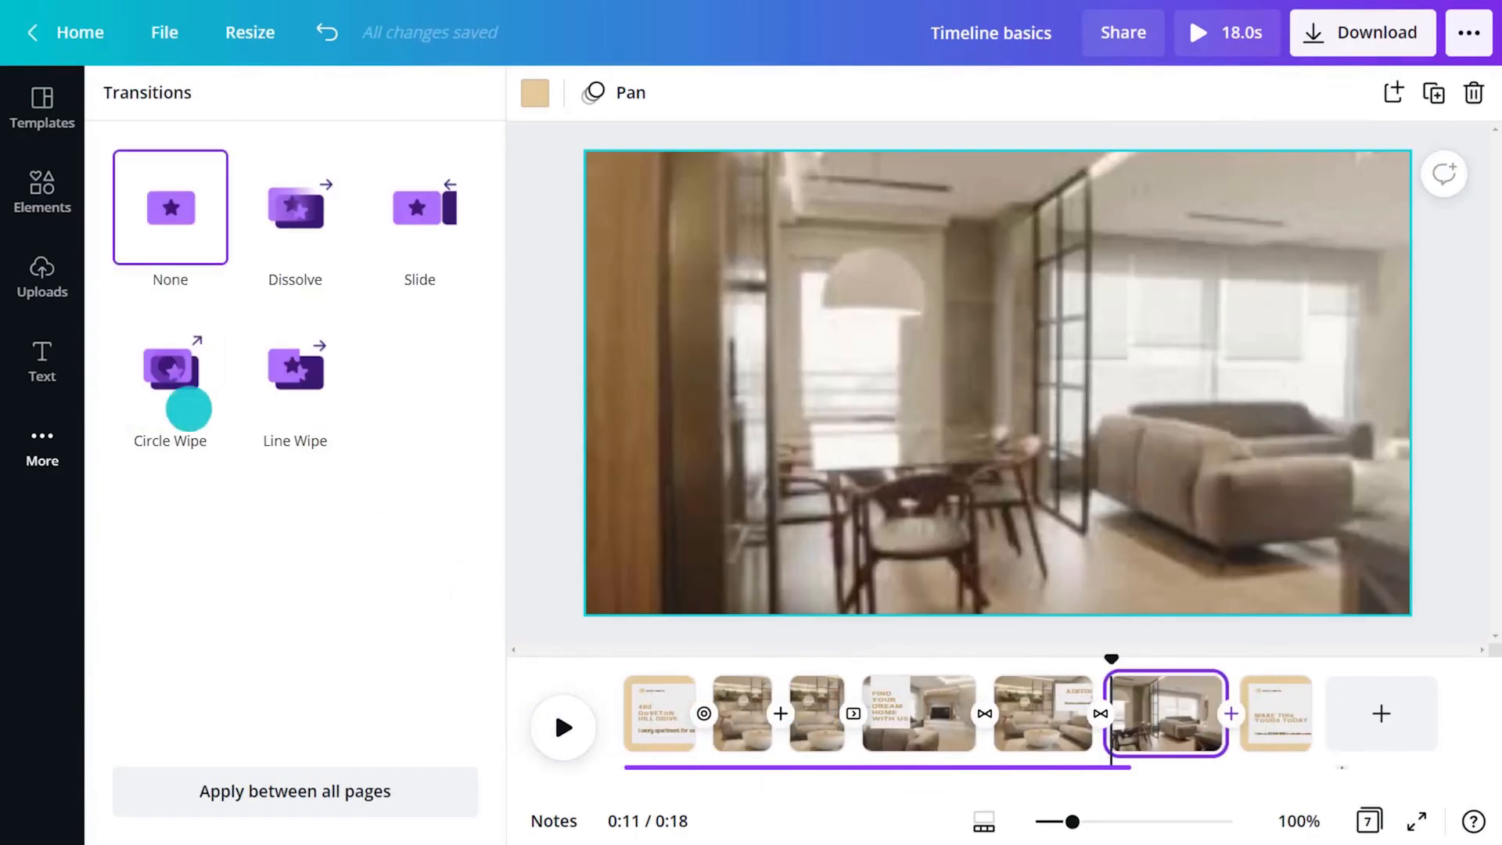
Apply an inward Circle Wipe before the outro slide.
left_click(170, 368)
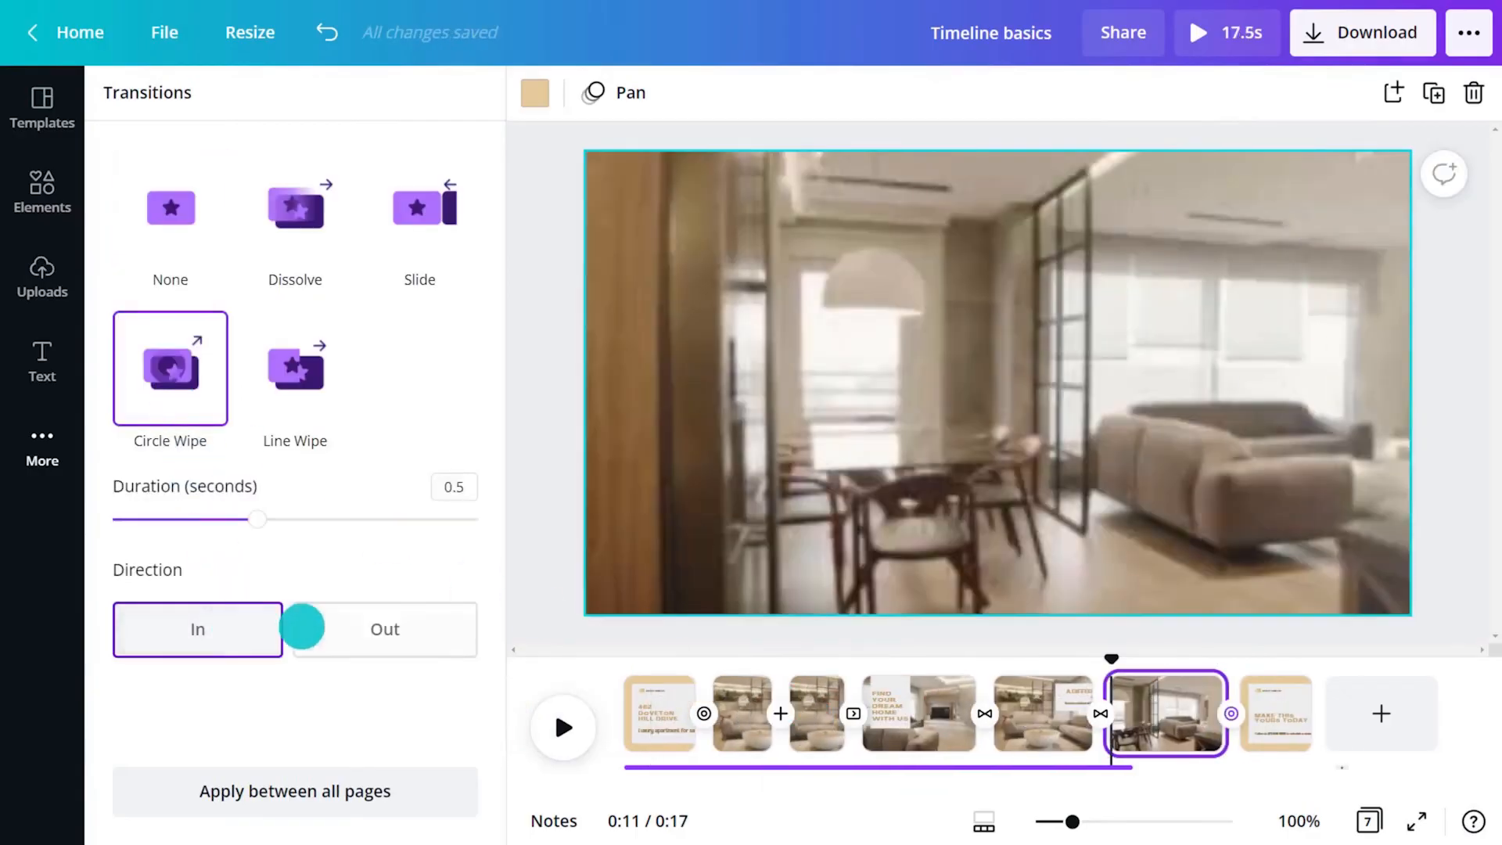